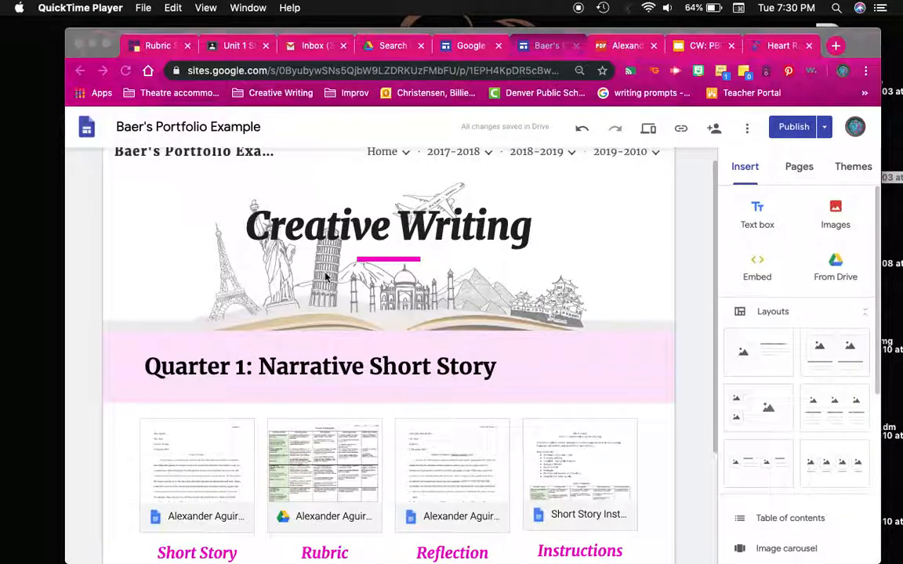
mouse_move(114, 401)
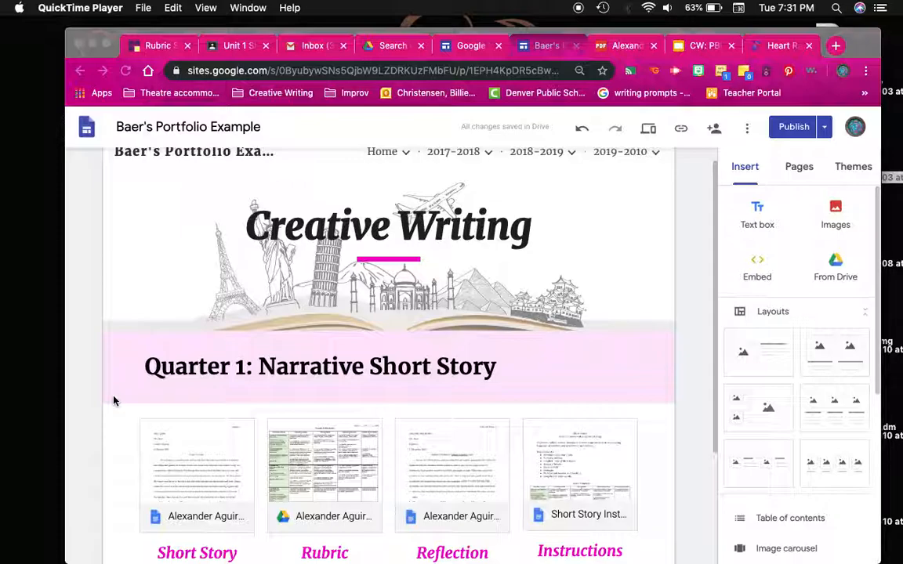
mouse_move(422, 326)
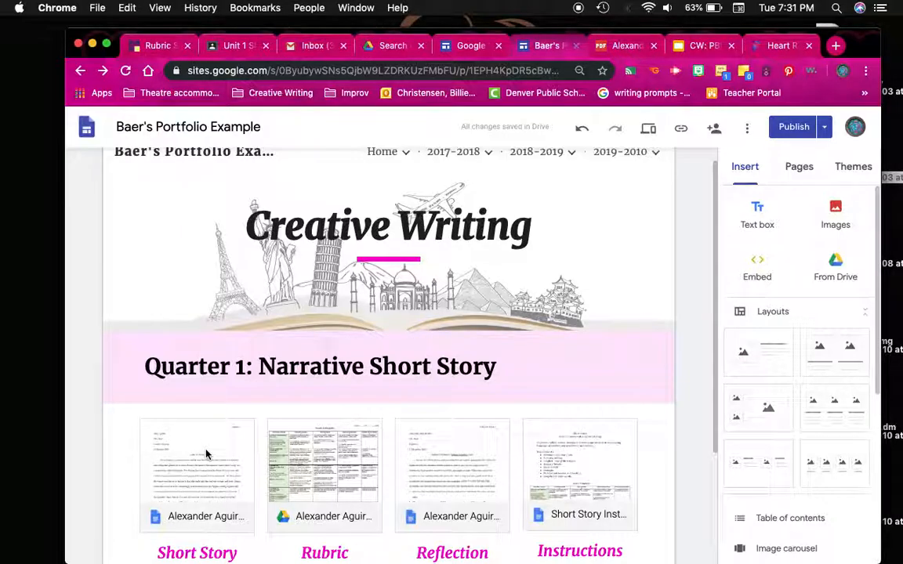
- Open the embedded Short Story Google Doc from the portfolio page in a new tab
click(197, 462)
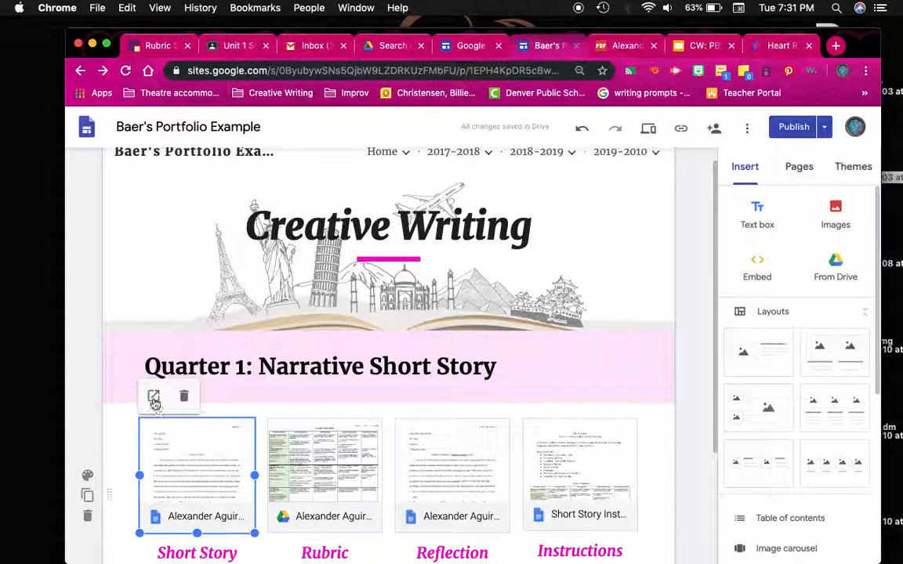
click(197, 470)
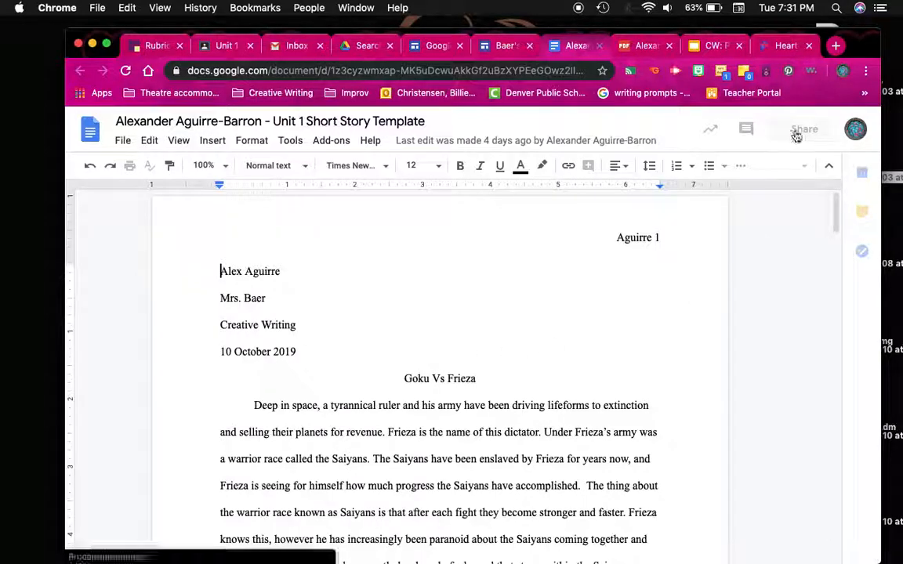
- Turn on district link sharing for the short story and copy its shareable link
click(798, 130)
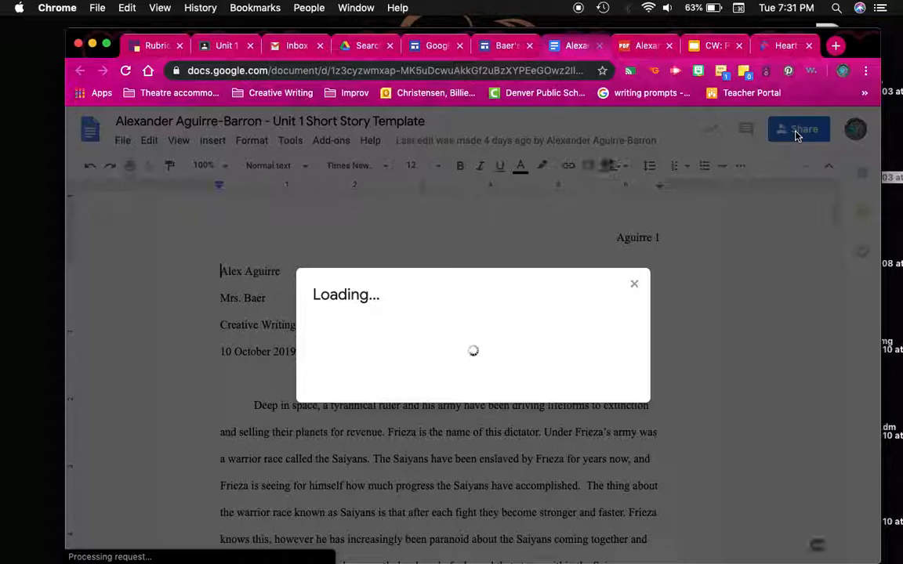
click(798, 129)
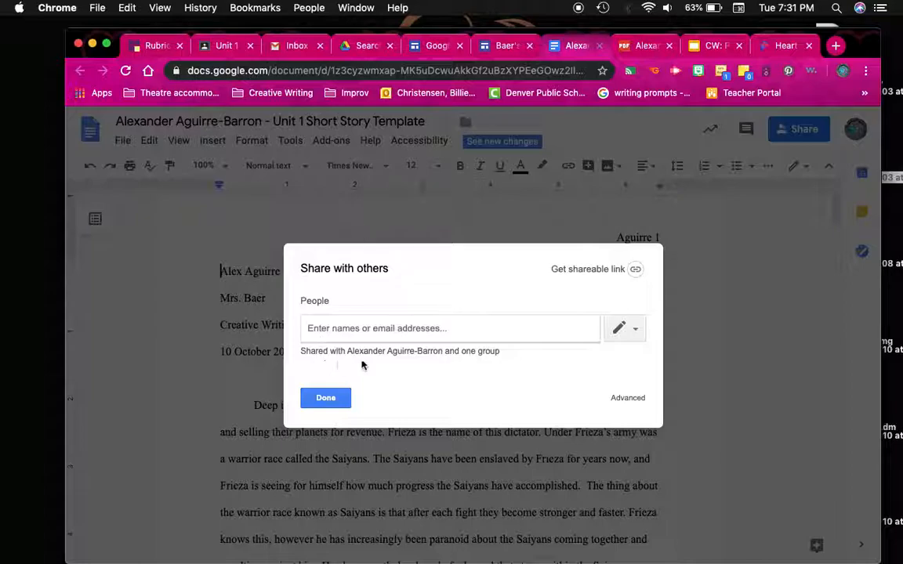
mouse_move(376, 362)
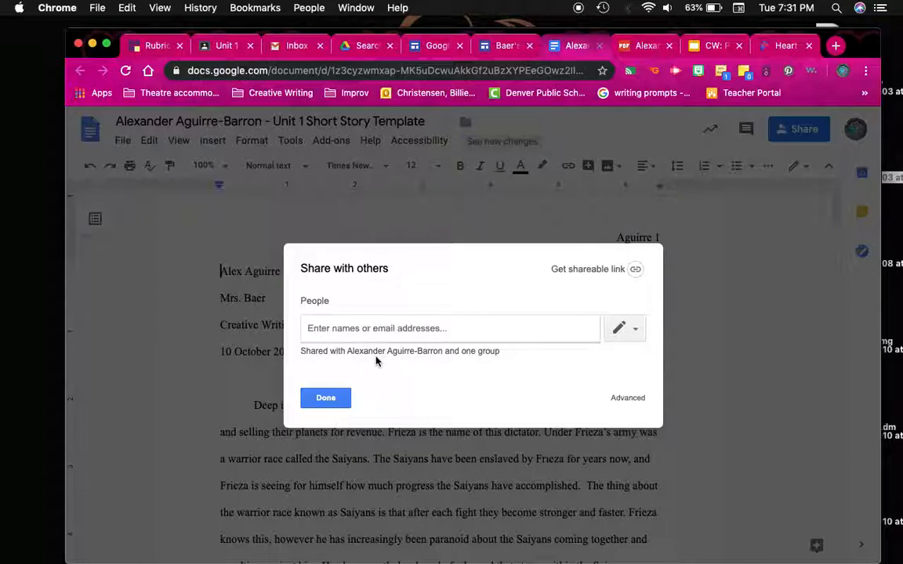
mouse_move(478, 369)
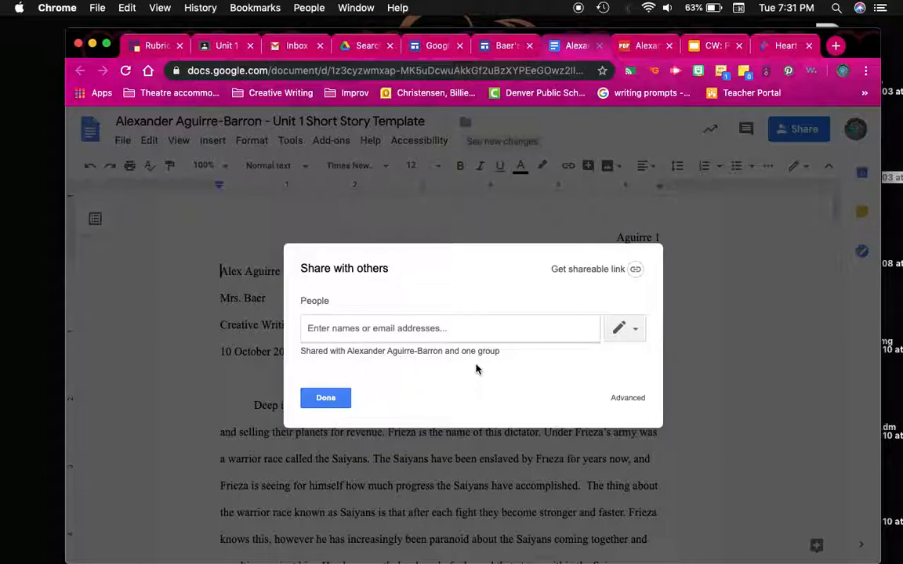
mouse_move(478, 357)
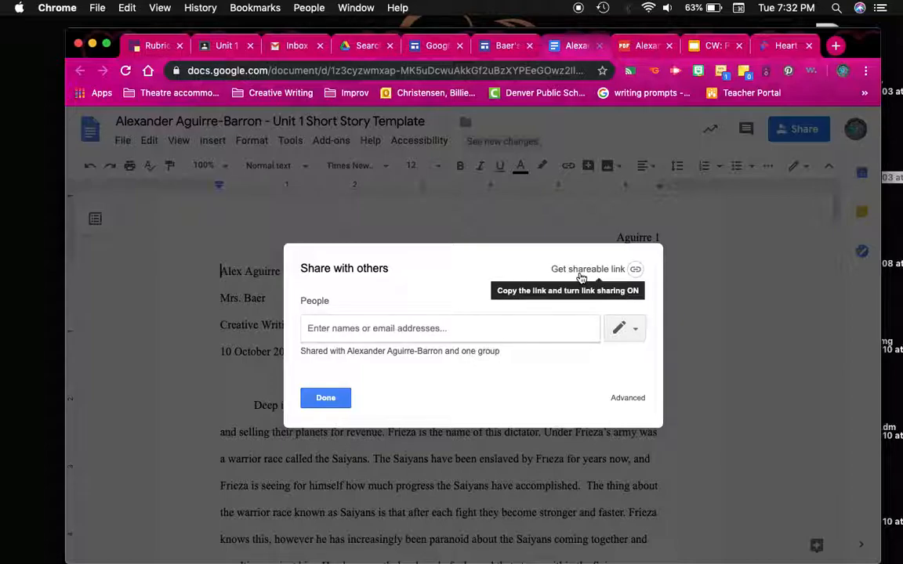
click(587, 269)
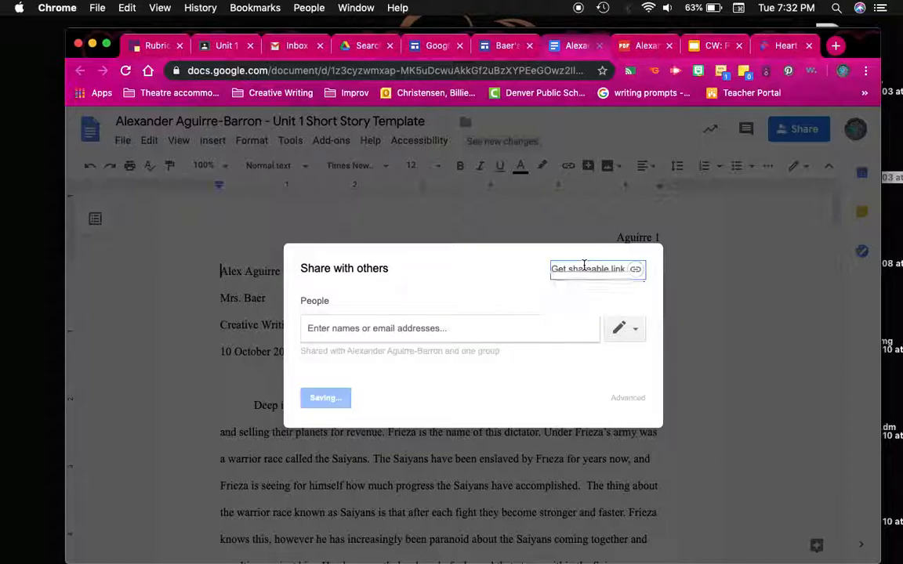
click(588, 269)
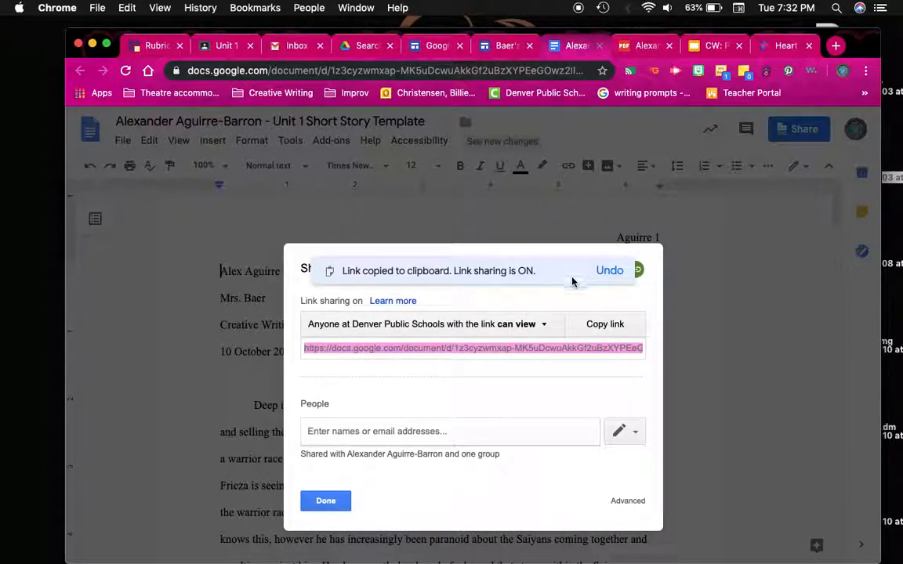
mouse_move(330, 340)
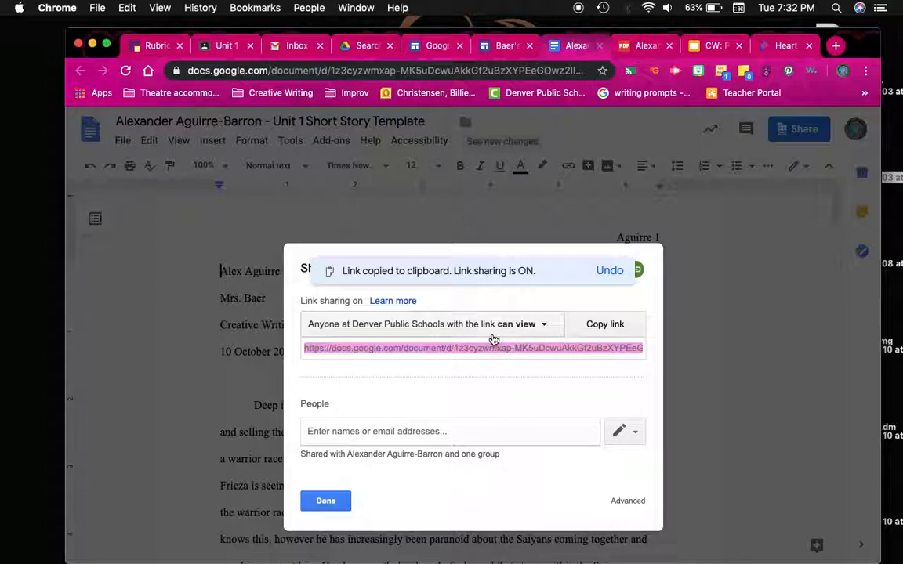
mouse_move(539, 333)
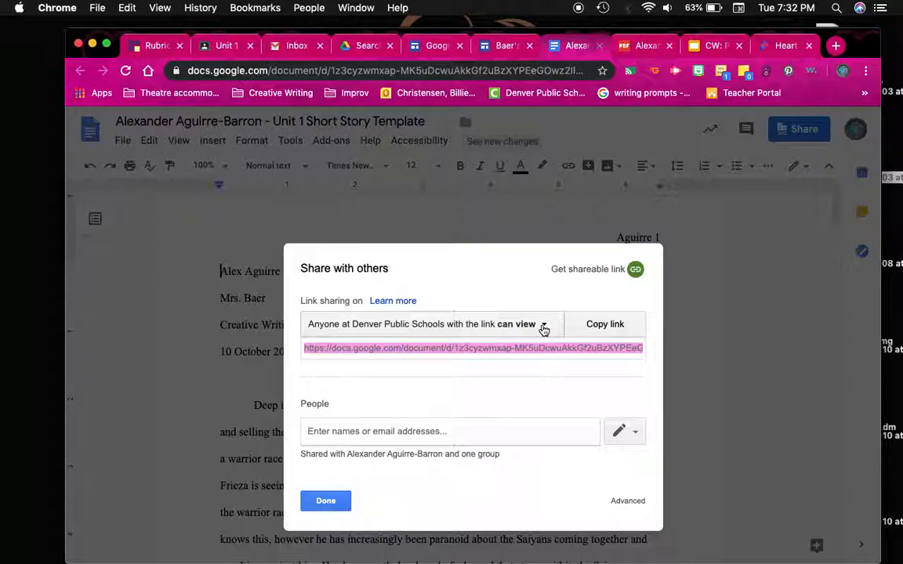
- Set the short story's link access to 'On - Anyone with the link', view only
click(526, 324)
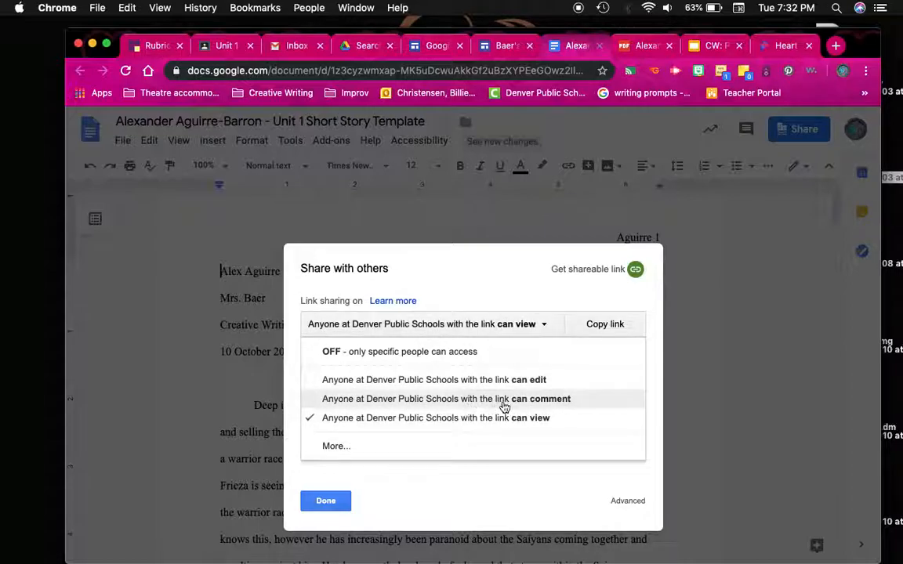
mouse_move(335, 446)
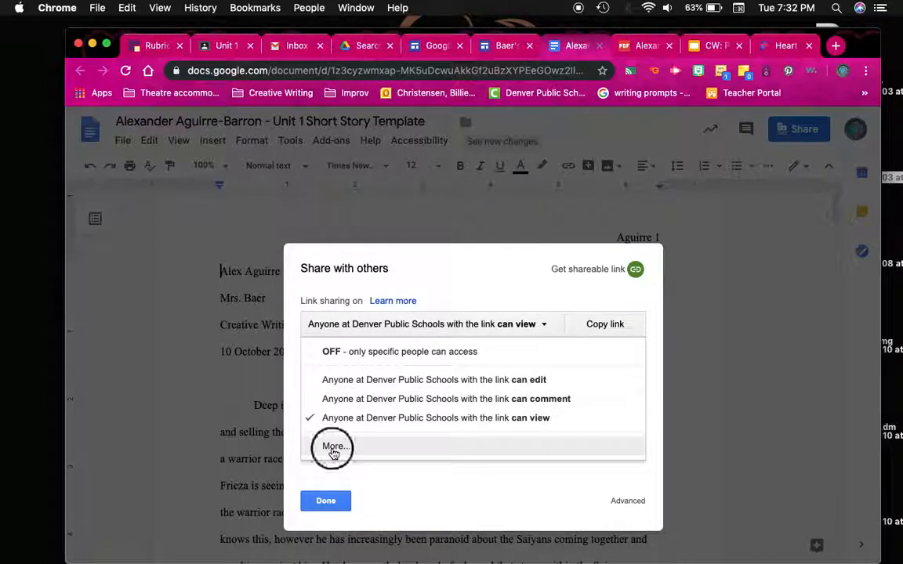
click(333, 446)
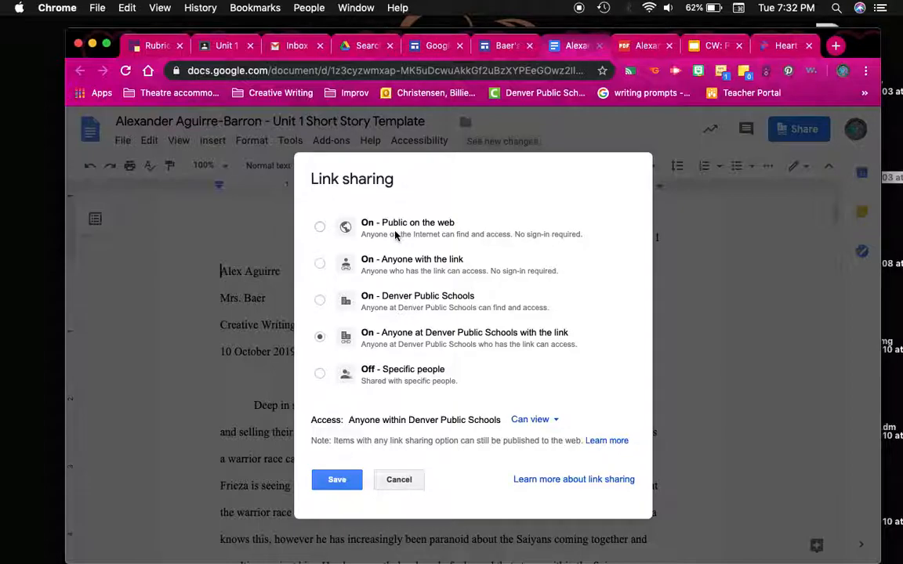
mouse_move(462, 270)
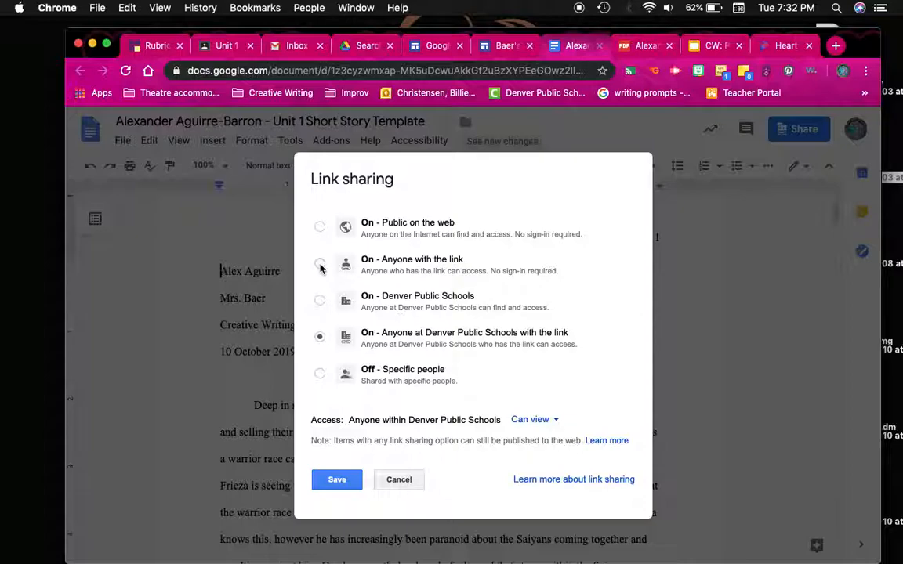
click(320, 264)
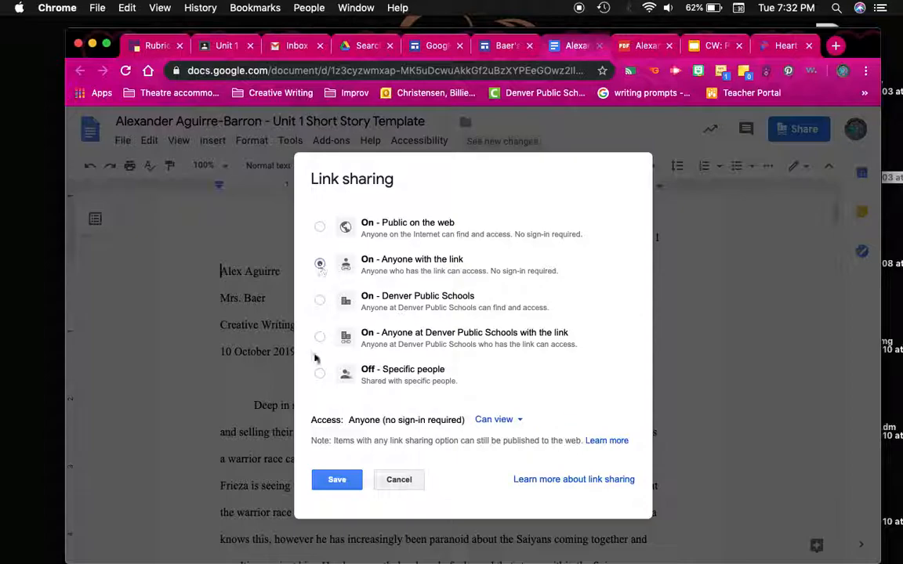
click(337, 479)
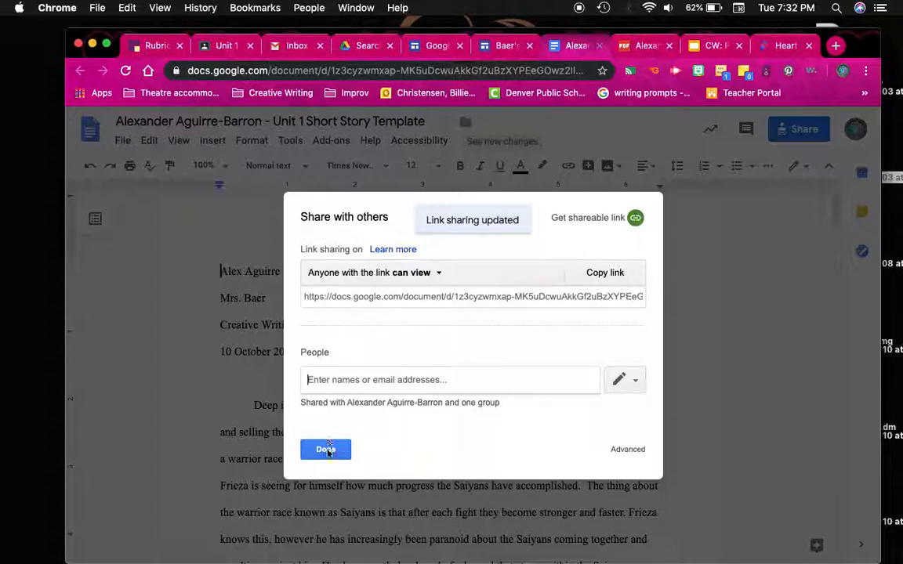
click(326, 449)
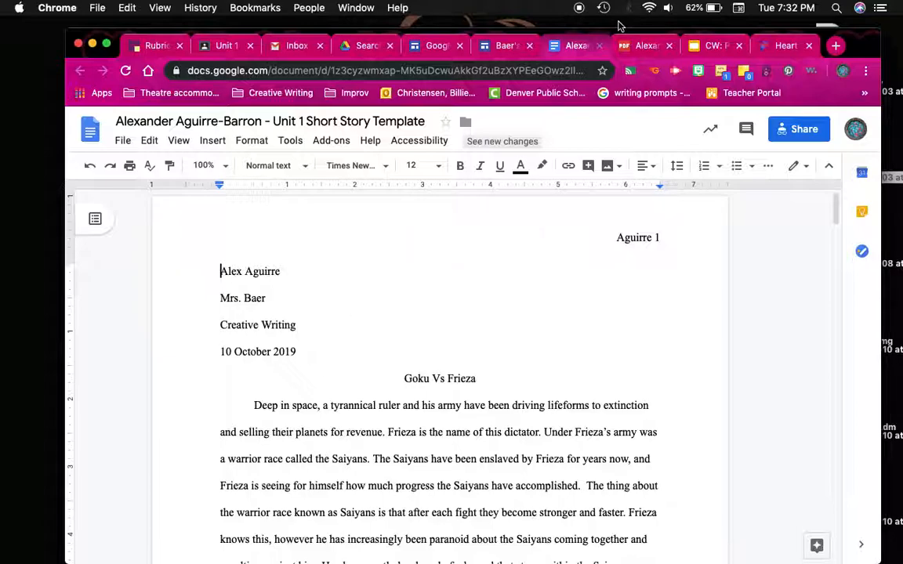
- Return to the portfolio editor and open the embedded Rubric PDF in its own tab
click(505, 45)
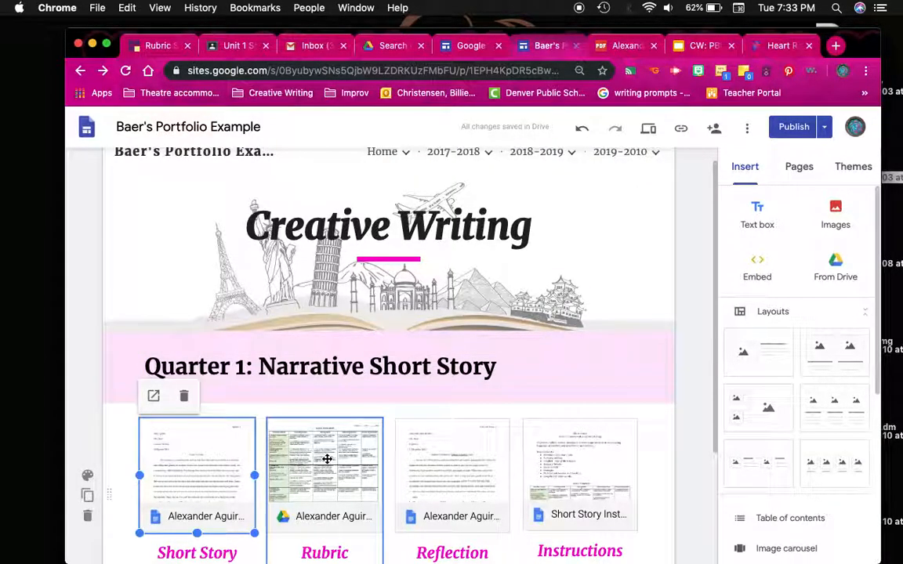
click(324, 461)
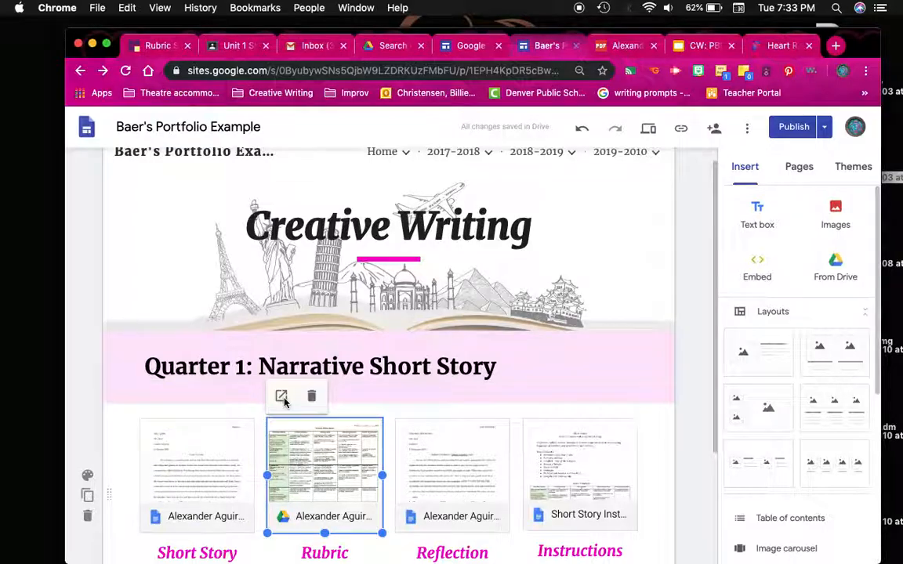
double_click(324, 462)
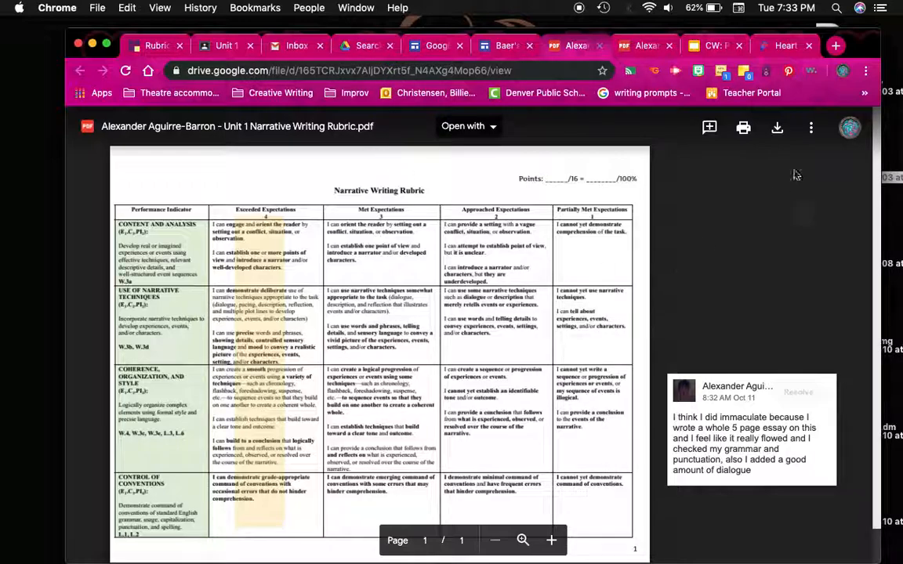
mouse_move(811, 128)
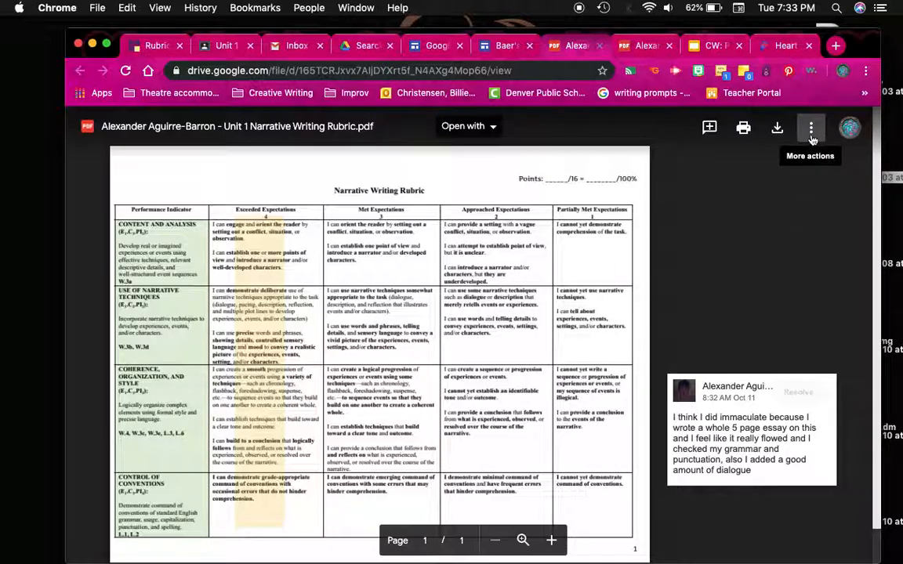
- Open Share settings for the narrative writing rubric PDF via the More actions menu
click(811, 127)
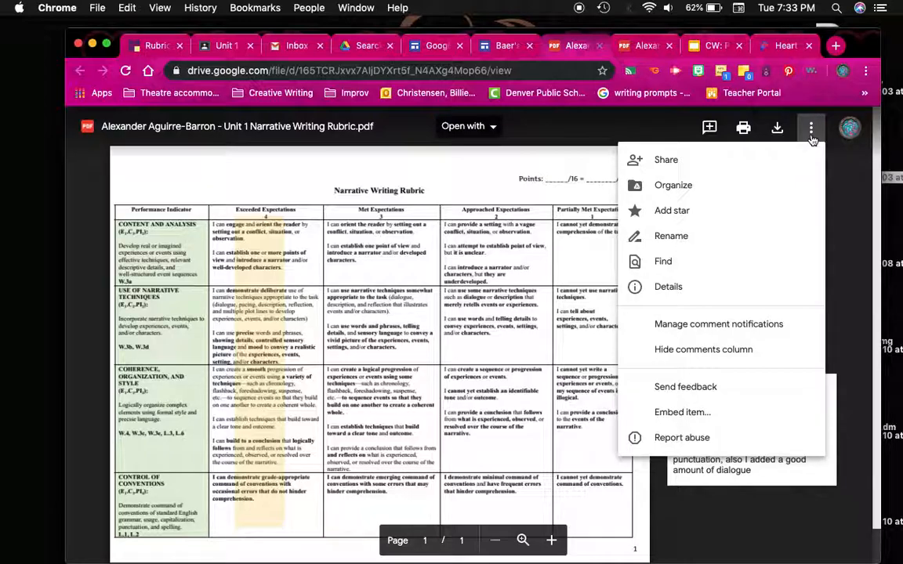
click(665, 160)
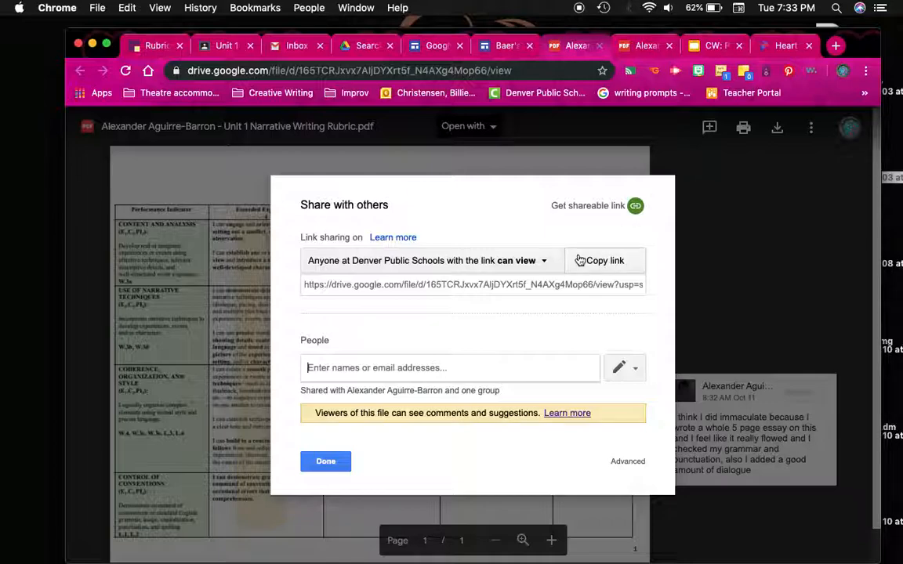
mouse_move(588, 205)
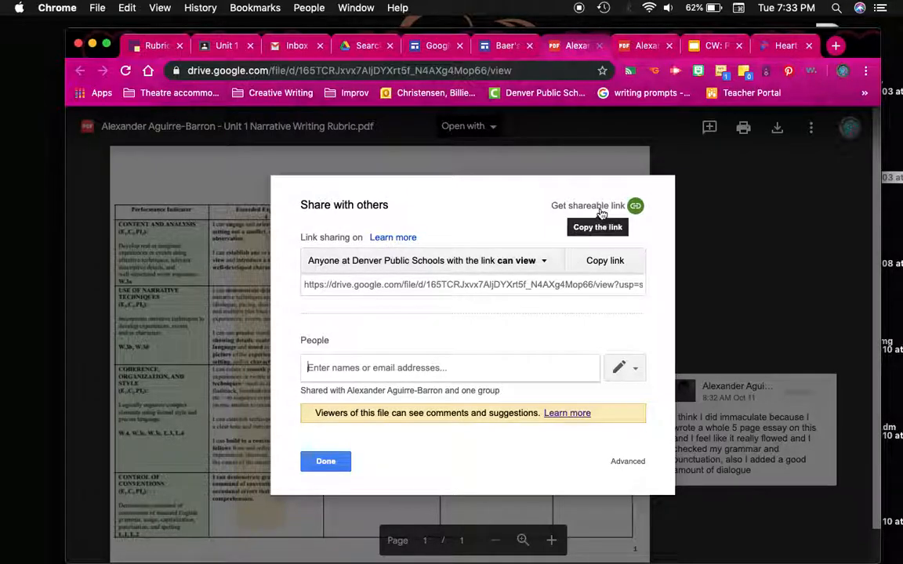
- Set the rubric PDF's link access to 'On - Anyone with the link', view only
click(517, 261)
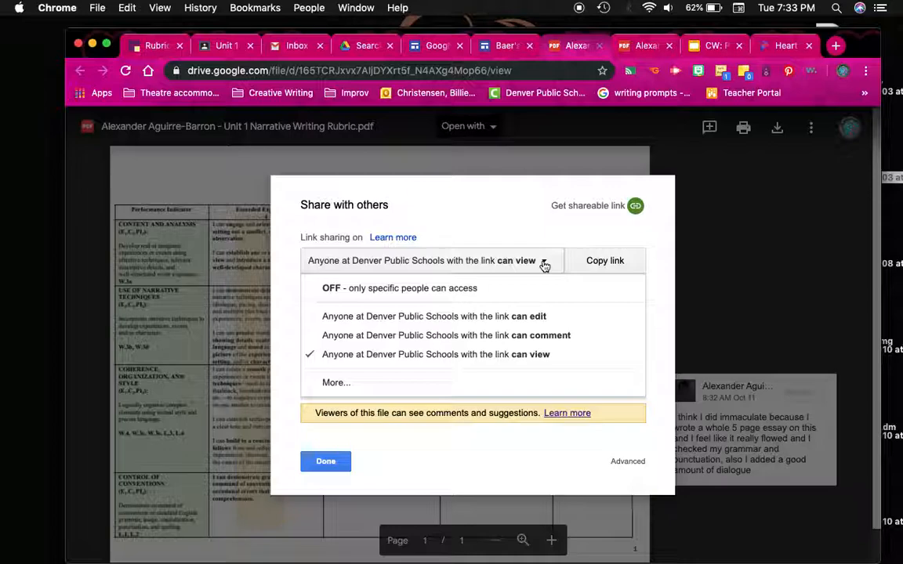
click(626, 461)
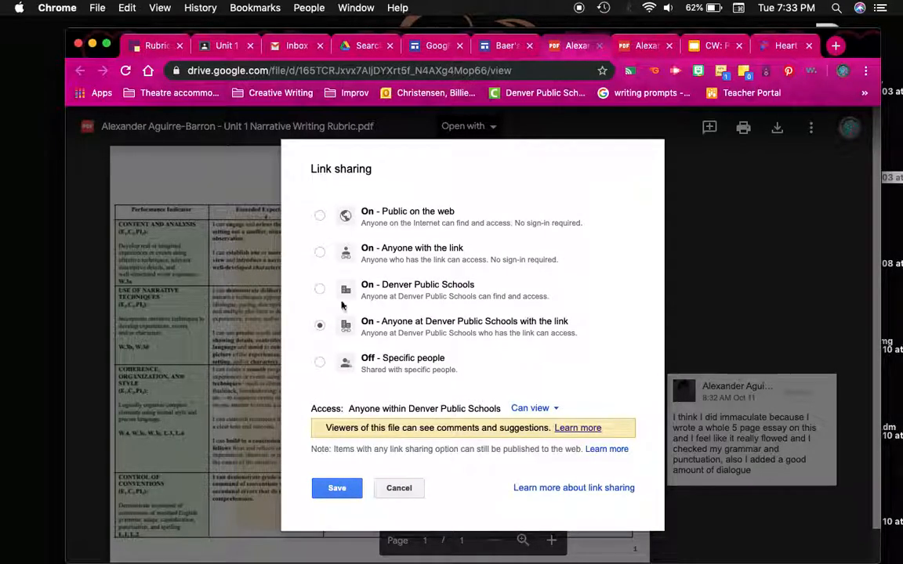
click(319, 252)
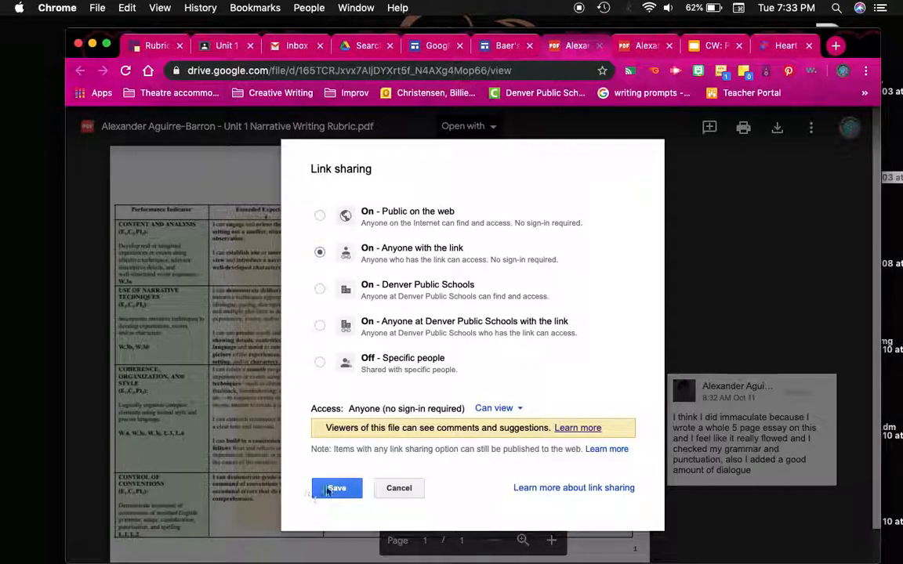
click(336, 488)
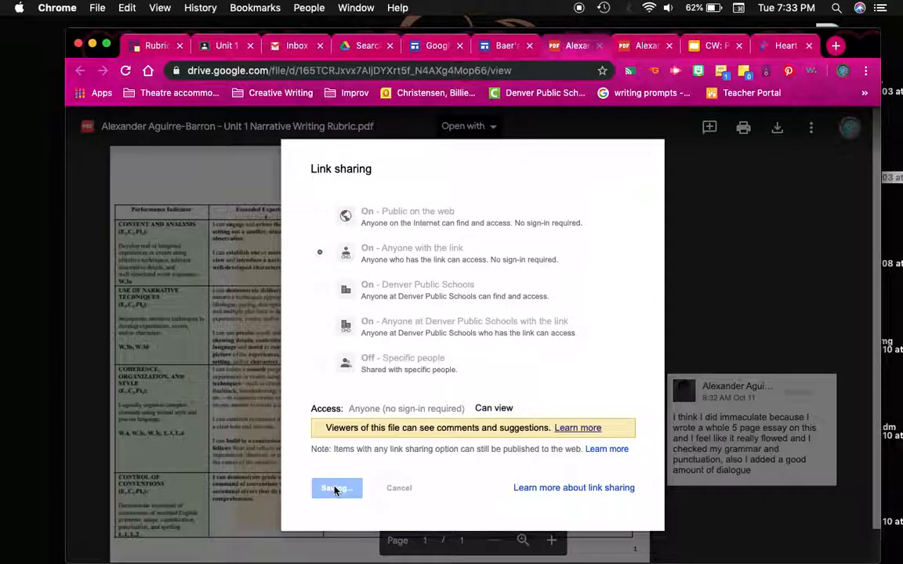
click(336, 488)
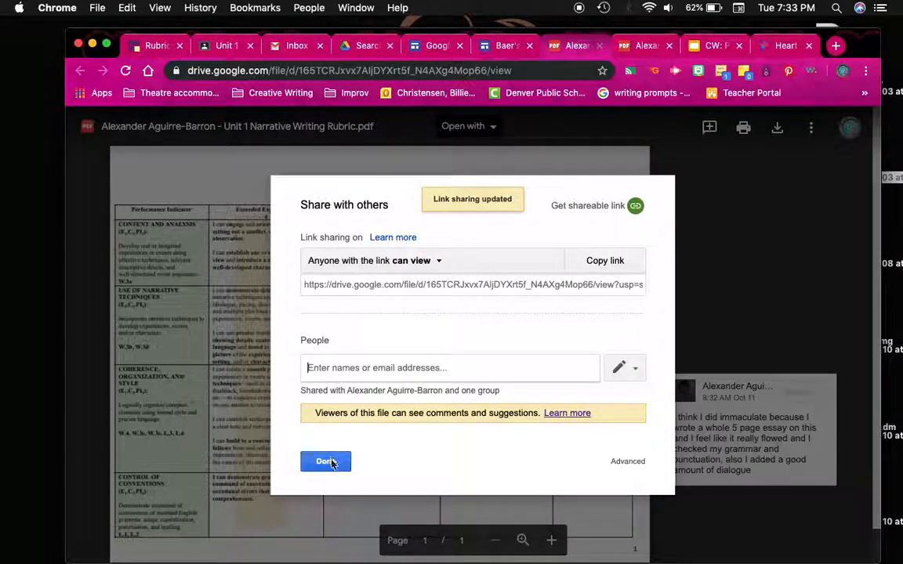
click(325, 461)
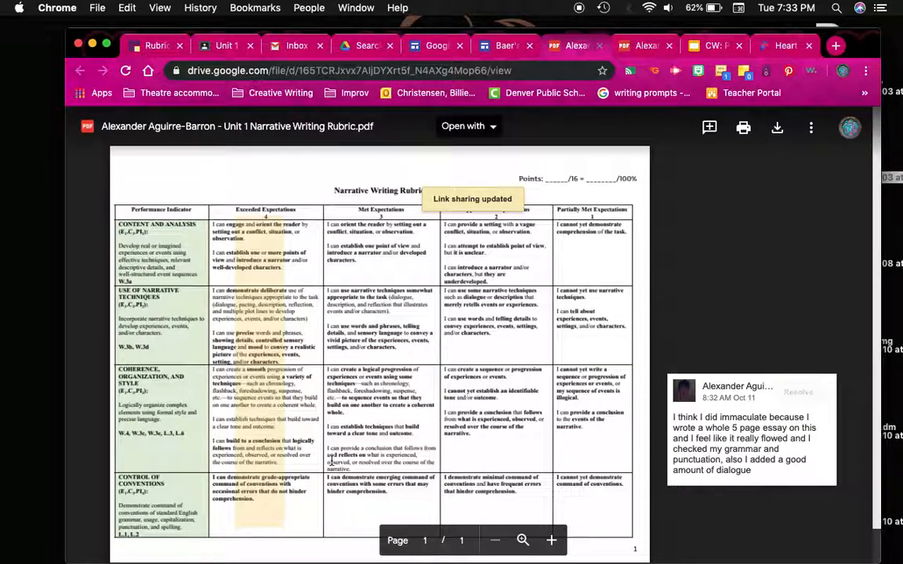
mouse_move(616, 109)
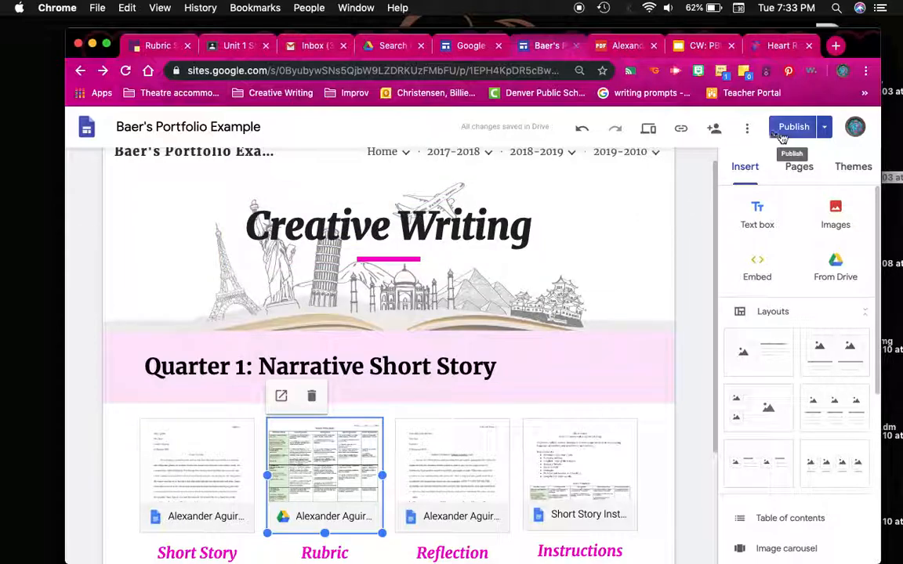
- Publish the latest version of the portfolio and copy the published site link
click(794, 126)
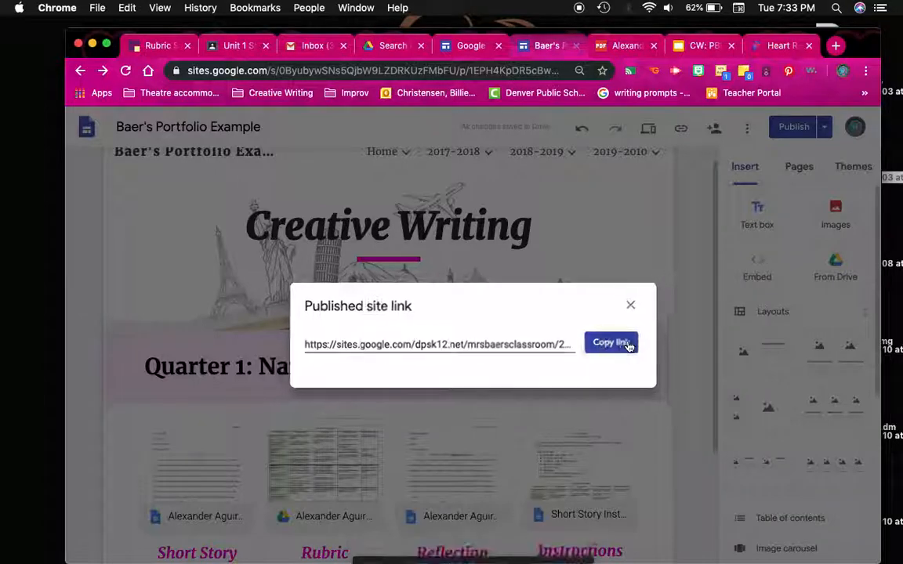
click(630, 304)
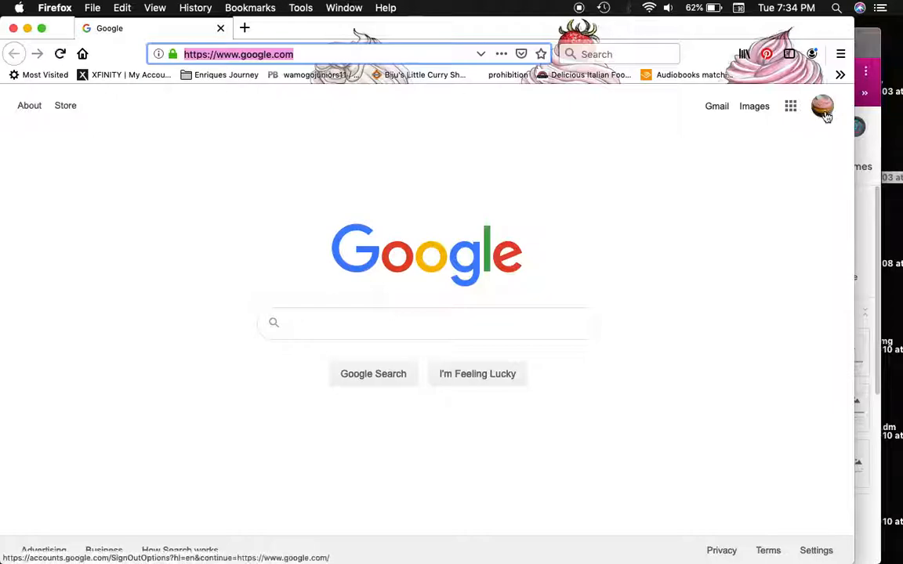
mouse_move(822, 107)
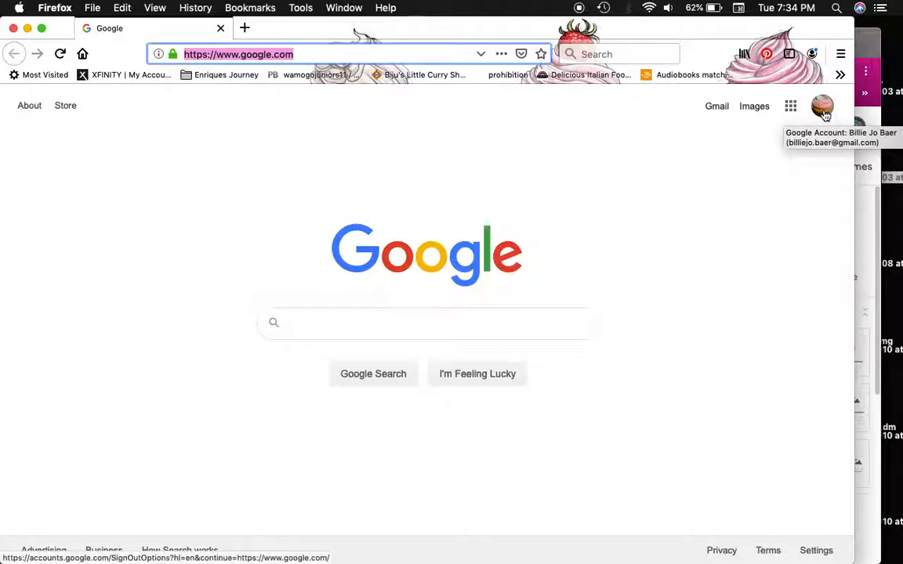
mouse_move(275, 70)
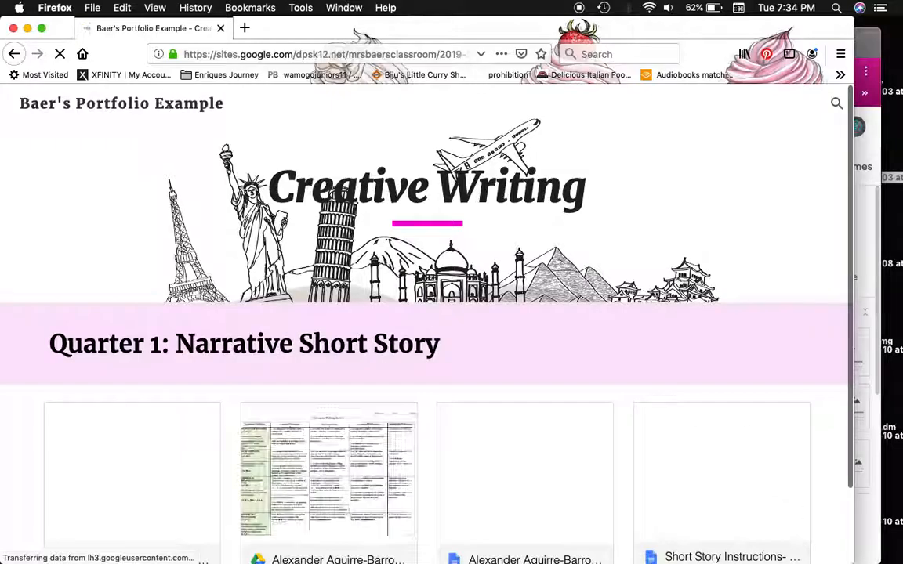
- On the published site, confirm the Reflection file is access-denied, then open the Short Story
scroll(down, 3)
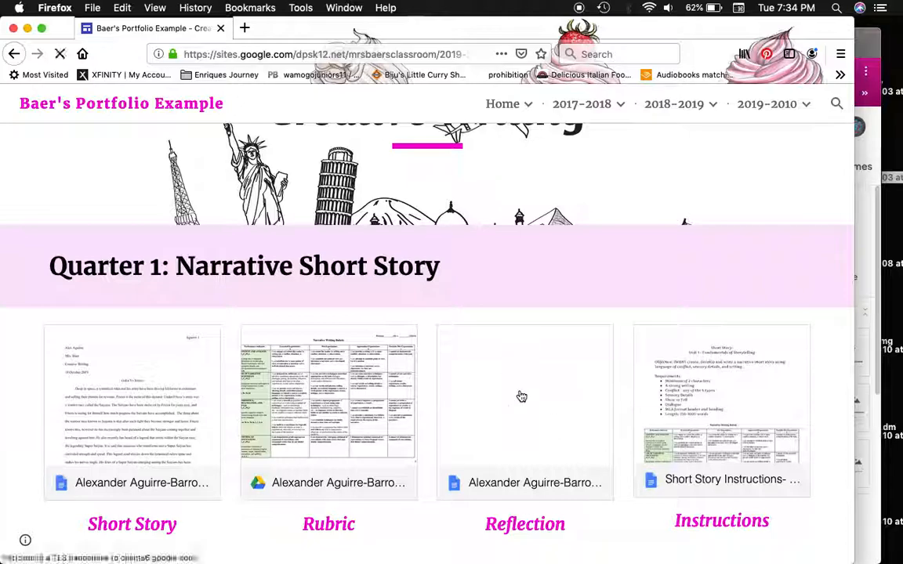
click(524, 412)
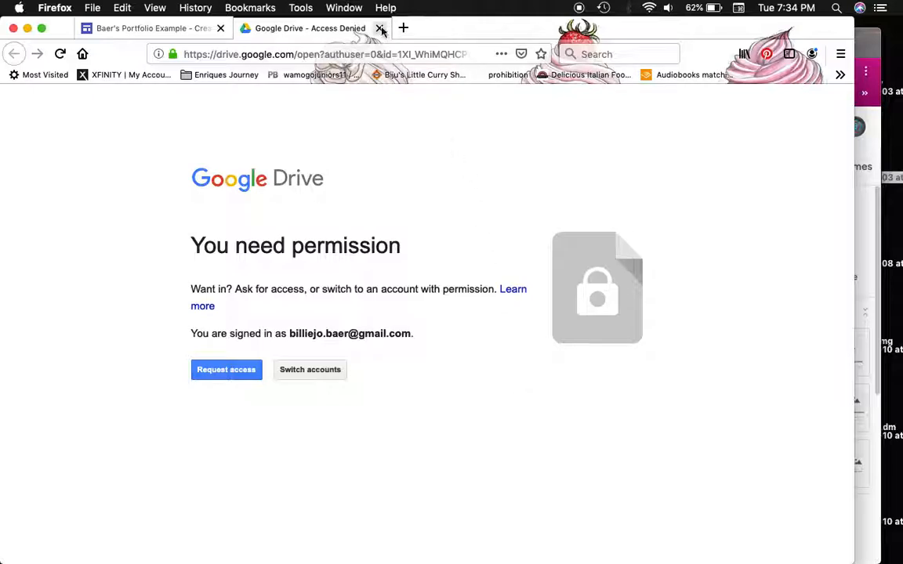
click(380, 28)
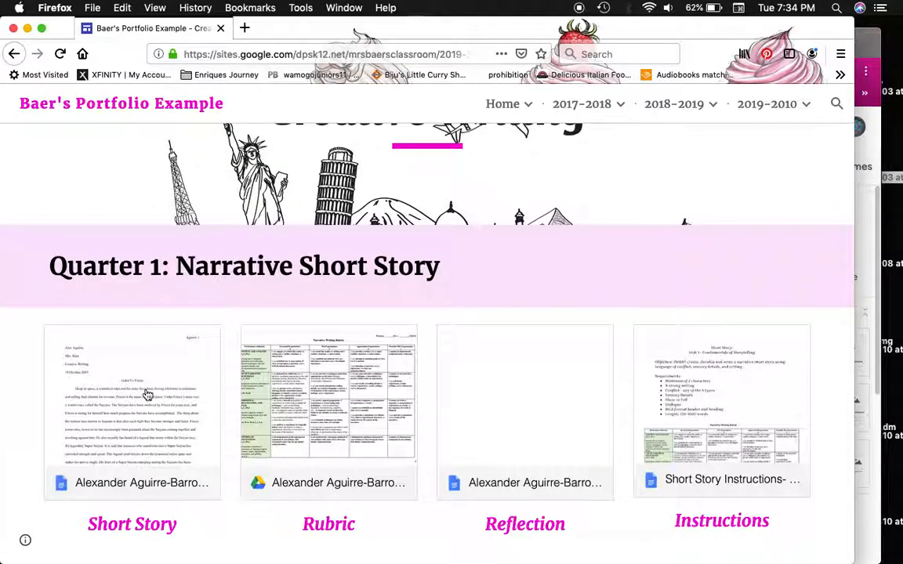
click(131, 411)
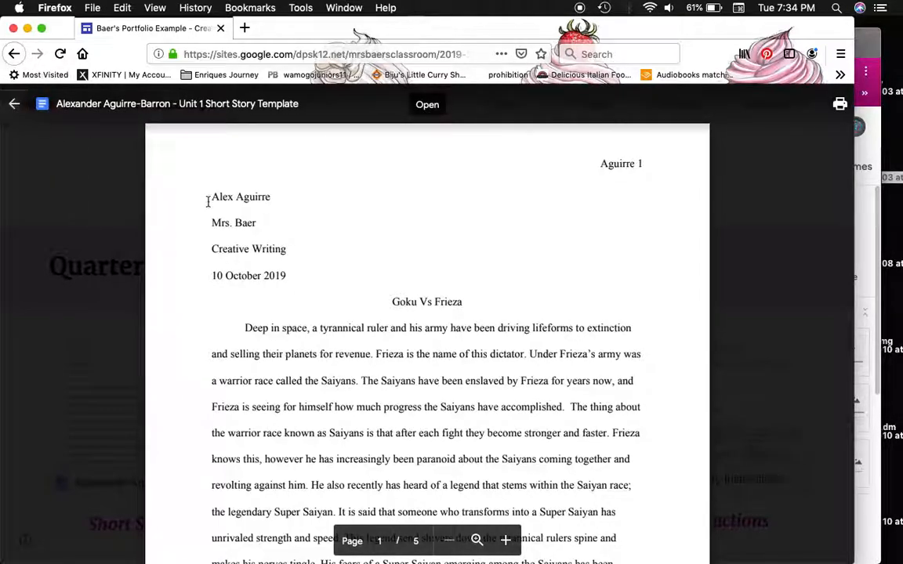
- Close the Short Story preview and open the Rubric PDF viewer on the published site
click(13, 103)
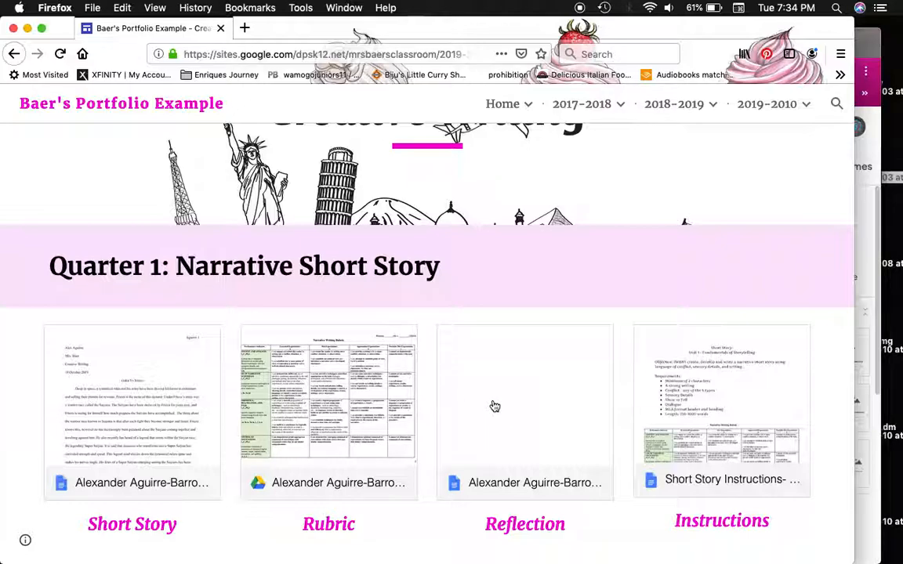
click(525, 411)
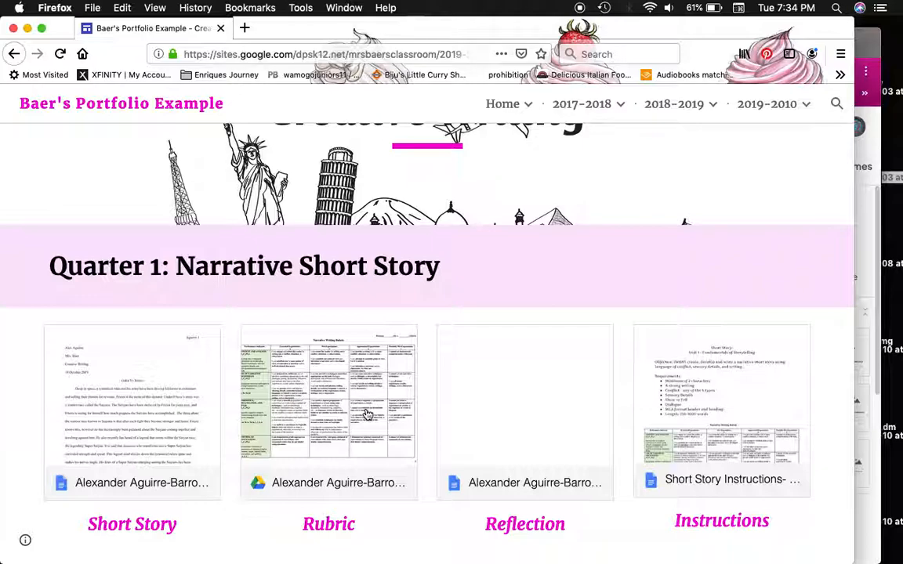
click(328, 411)
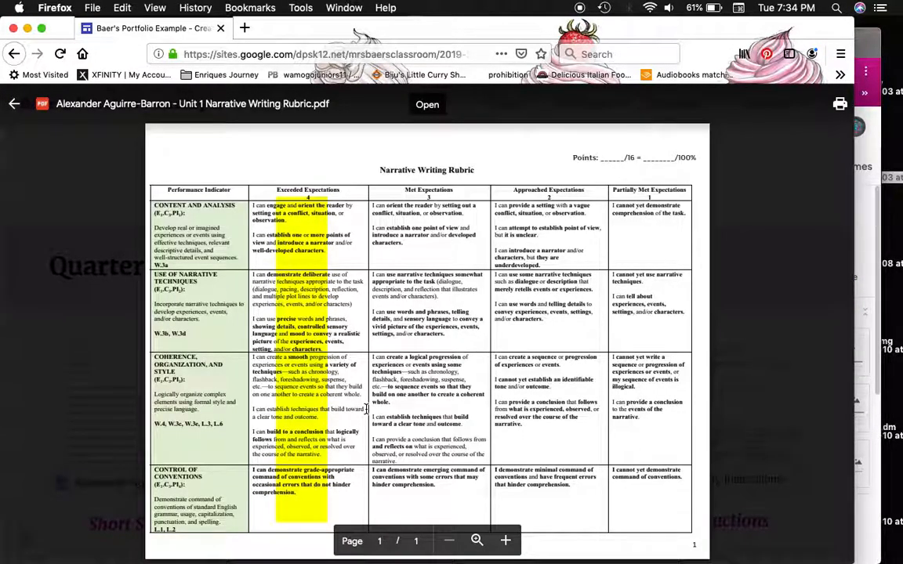
mouse_move(305, 370)
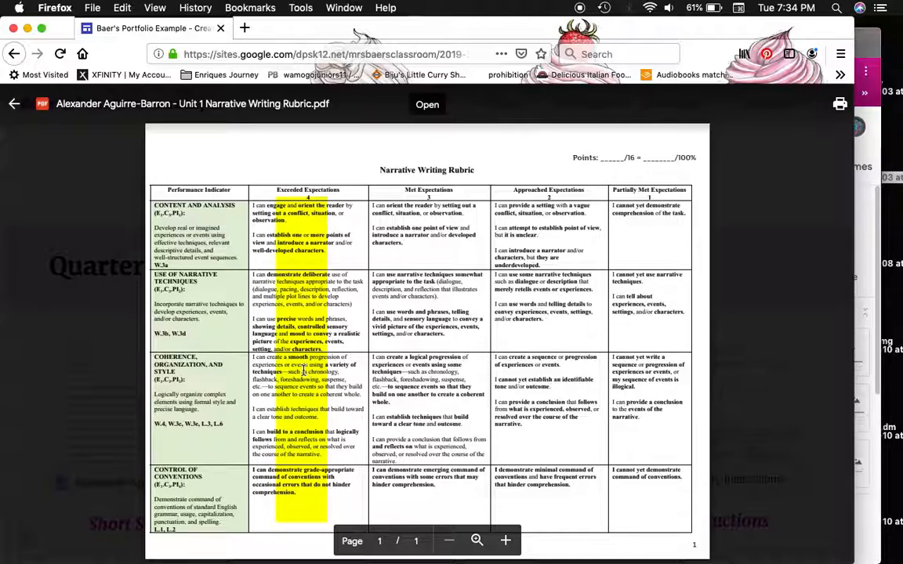